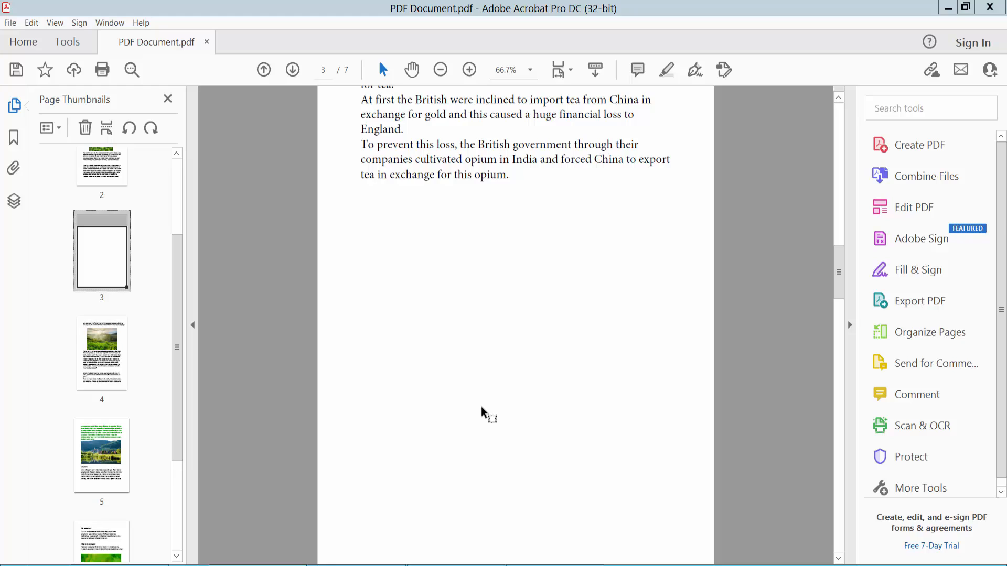
mouse_move(509, 35)
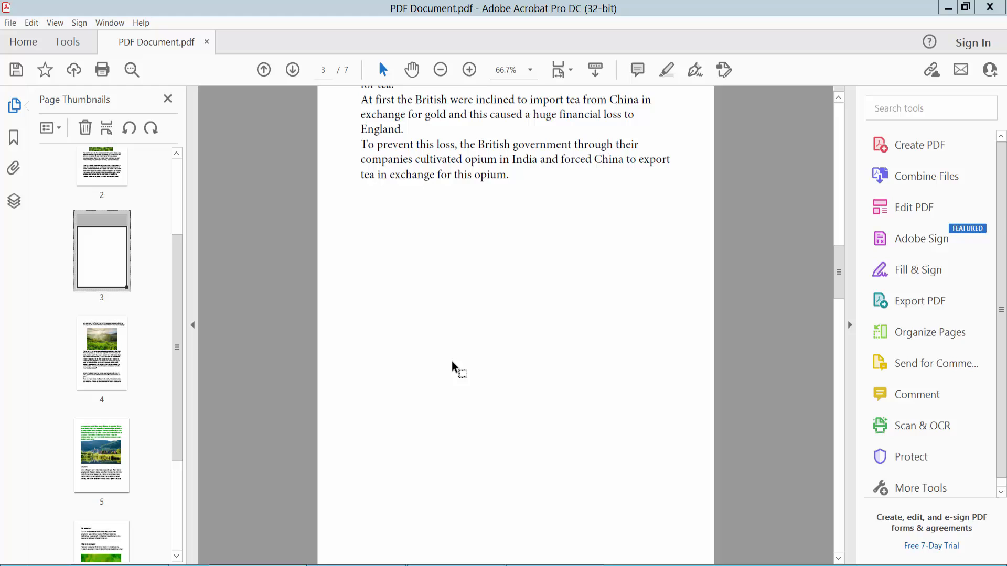
mouse_move(448, 369)
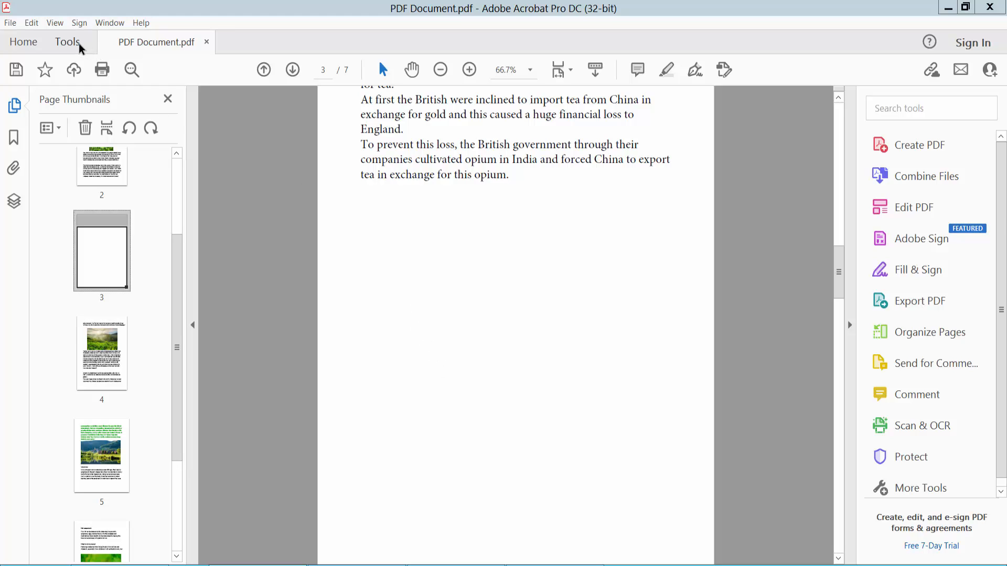
Launch the Edit PDF tool from Tools so page 3's text becomes editable
click(66, 42)
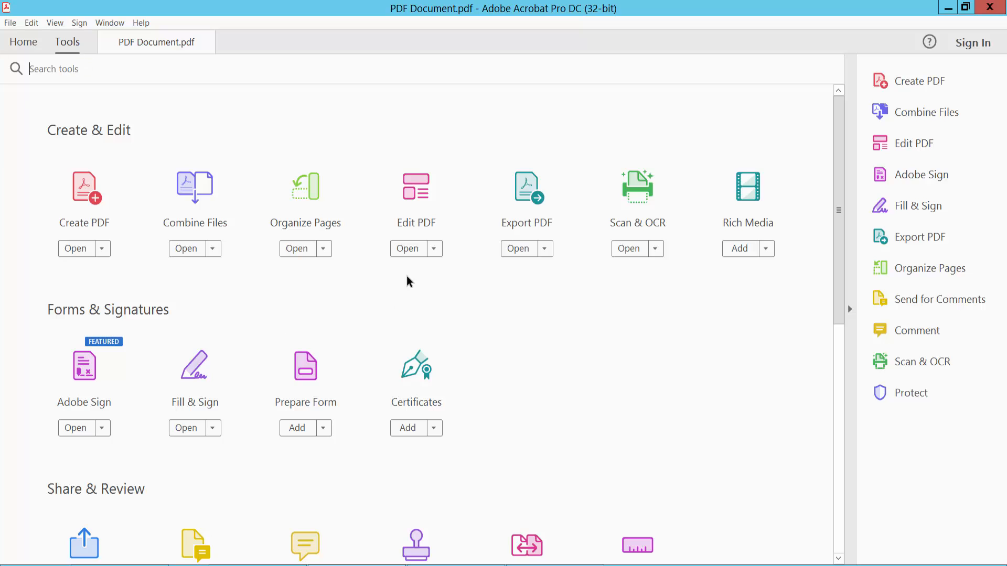
click(406, 249)
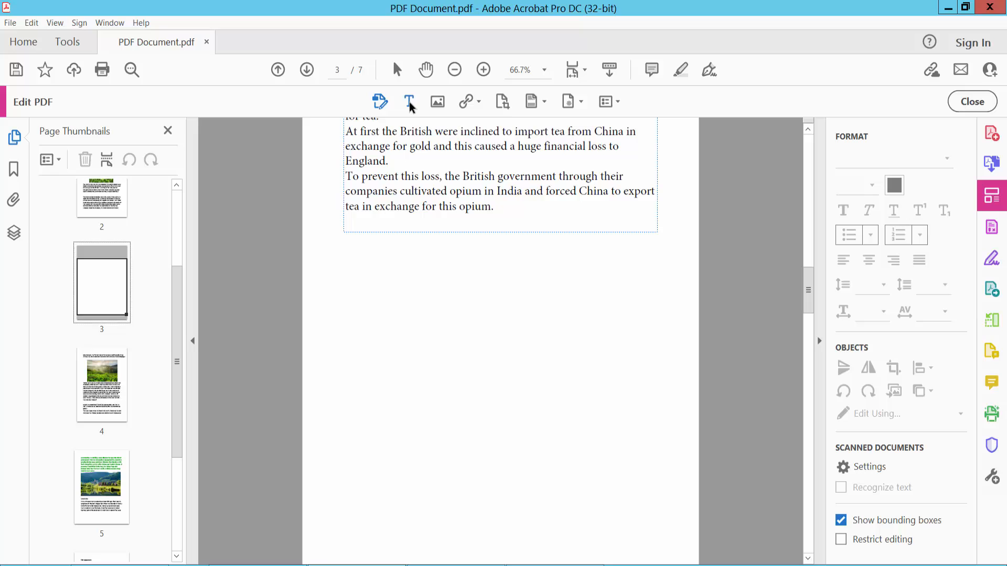
Add a text block below the existing text: 'After a hard day's physical work or mental work, a cup of well-made desi tea will mak...'
click(393, 135)
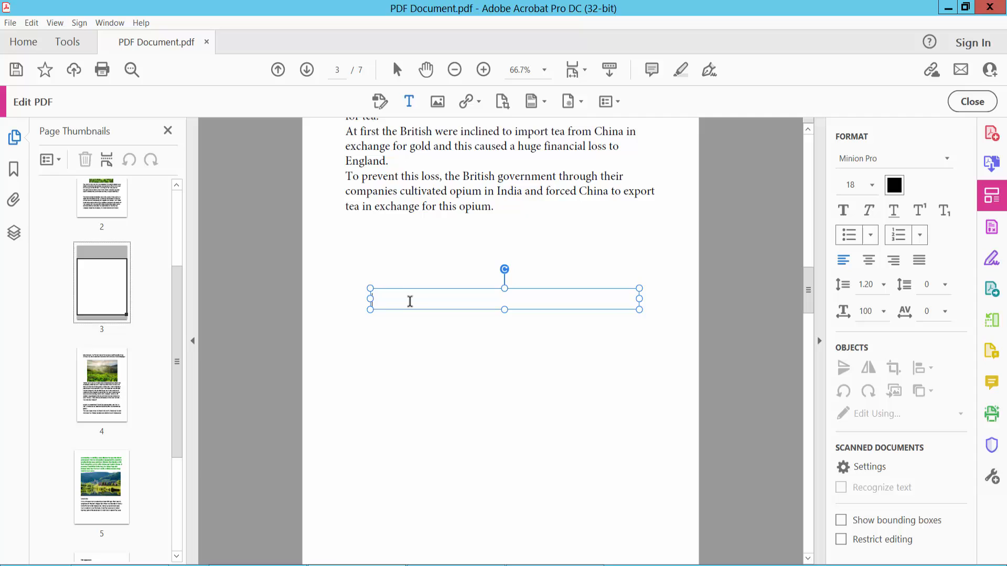
text(After a hard day's physical work or mental work, a cup of well-made desi tea will make the body invigorate and the mind happy. Tea is truly a reservoir of awakened vitality. Regularly drink at least two cups of good desi tea every day in the morning, inertia will be removed)
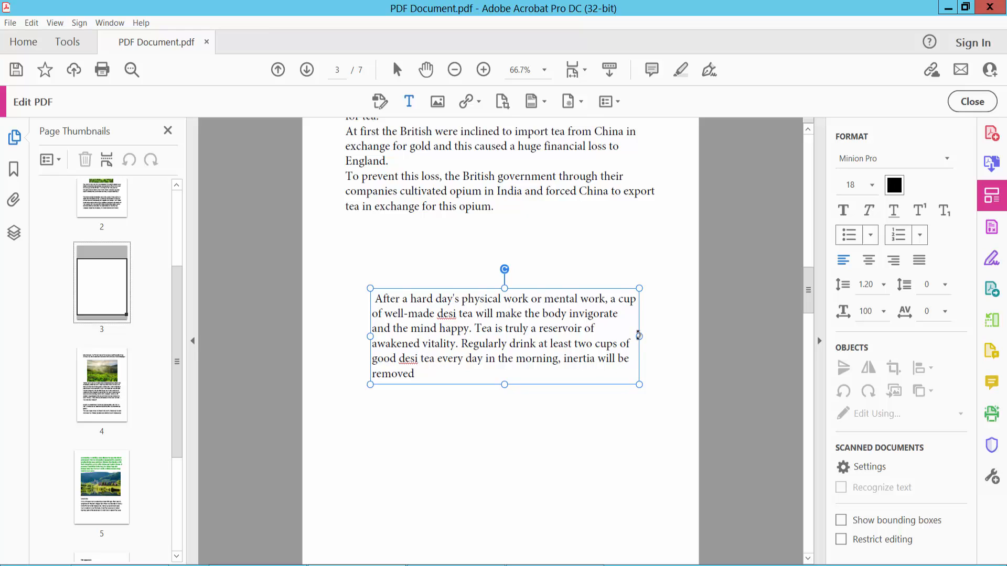
Widen the new text block and add test lines 'werwqfe' and 'dfg' with the repeated paragraph
drag(639, 336, 654, 332)
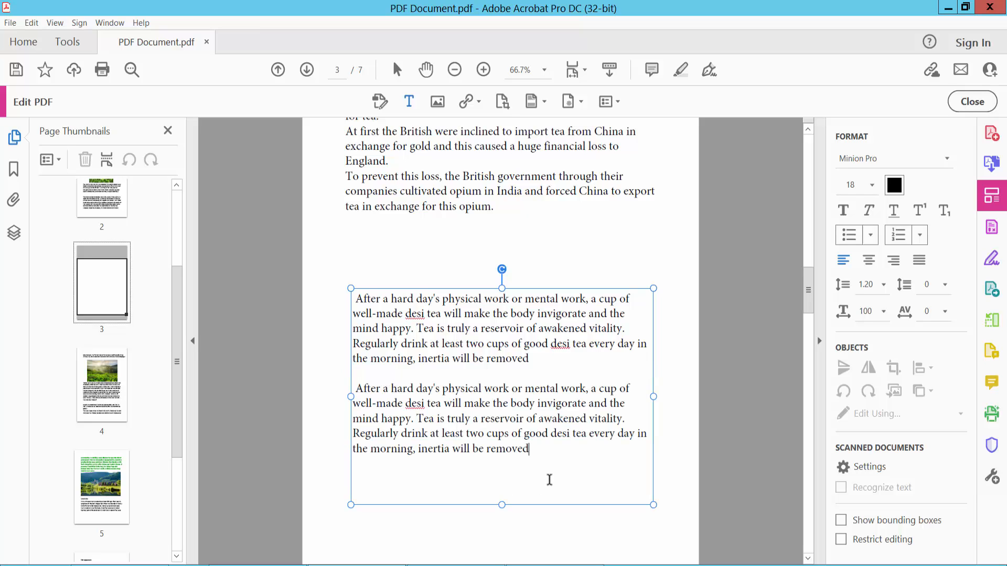
text(werwqfefefq)
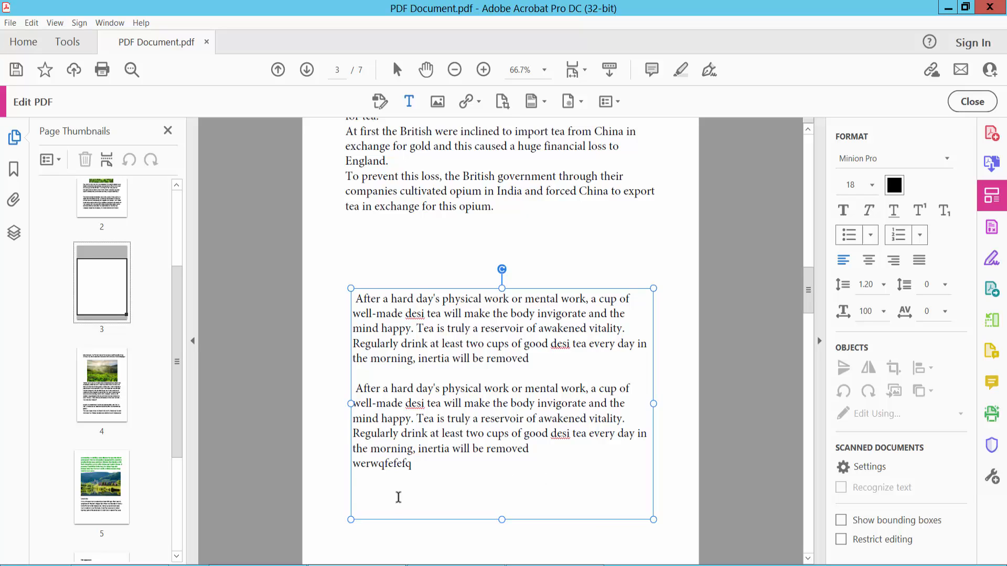
text(dfg)
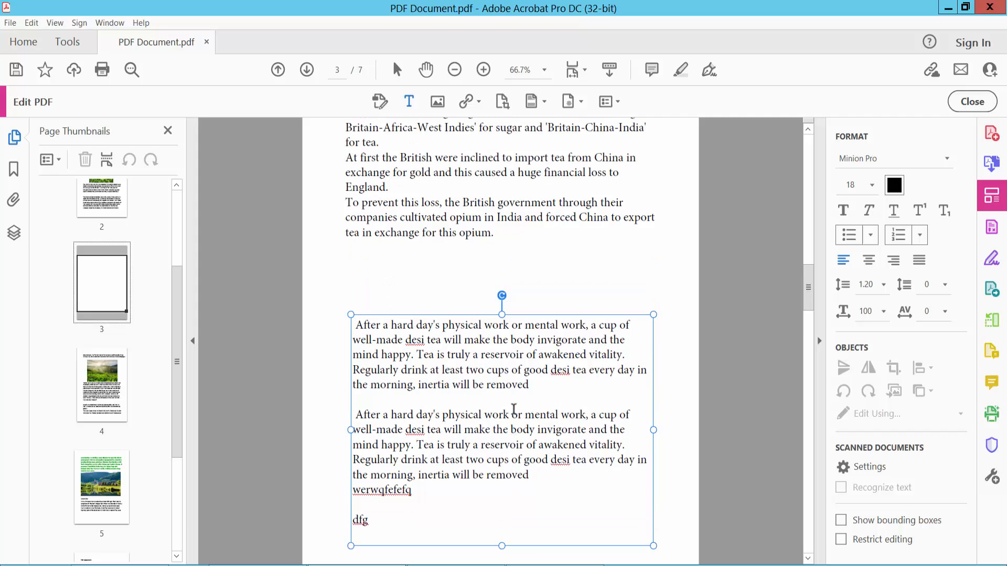
mouse_move(476, 288)
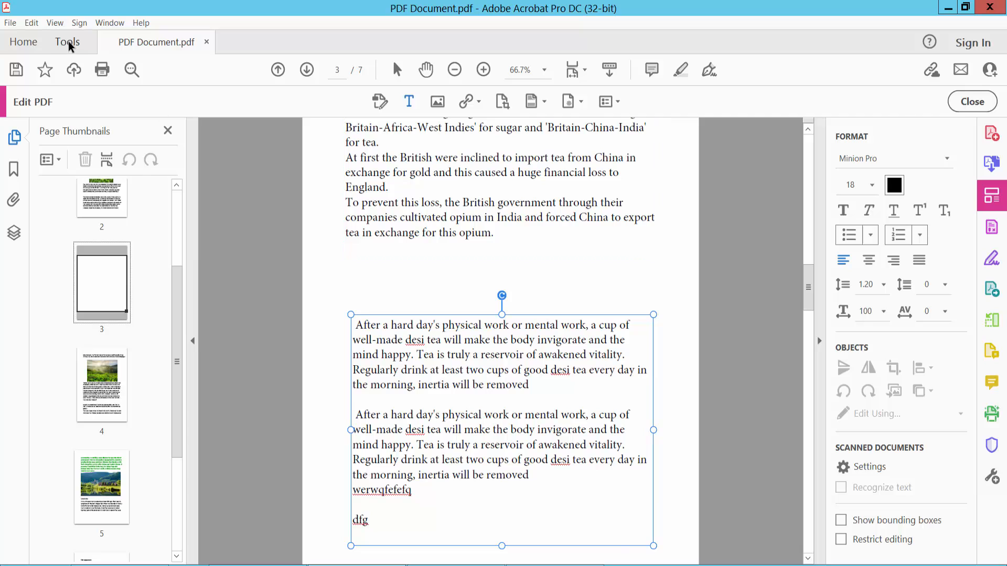
Switch to the Comment tool and place an empty text box comment over the tea paragraphs
click(67, 42)
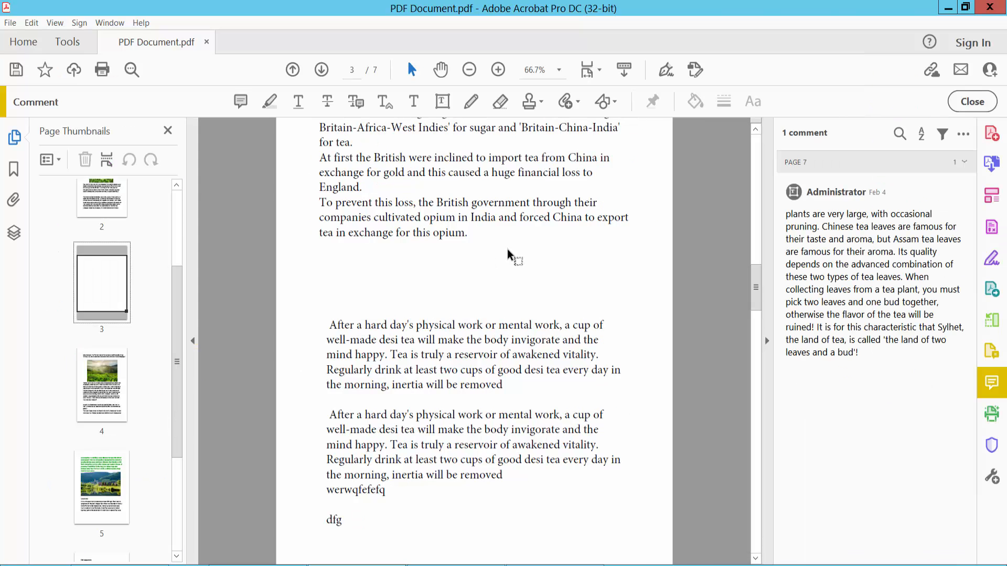
click(441, 101)
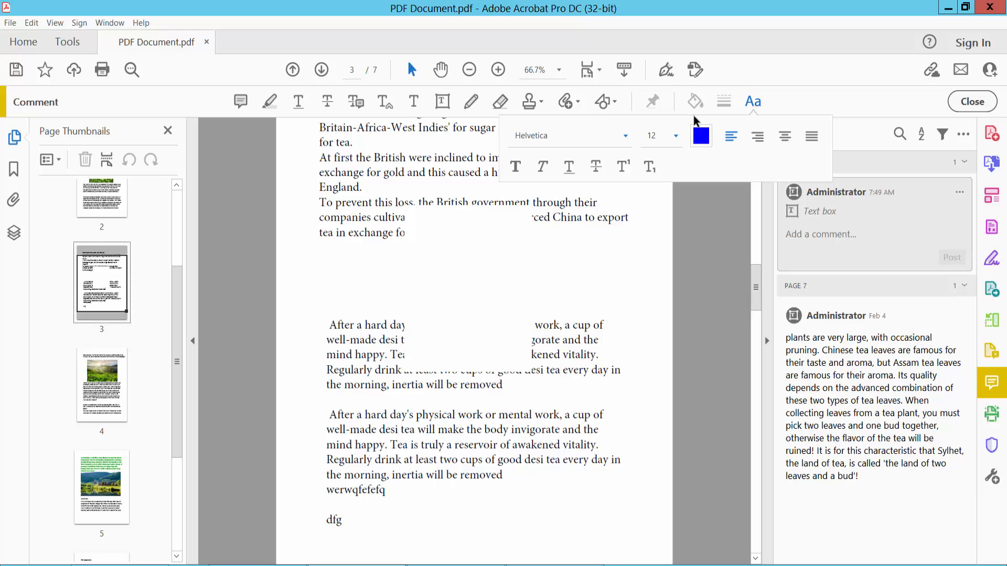
mouse_move(698, 123)
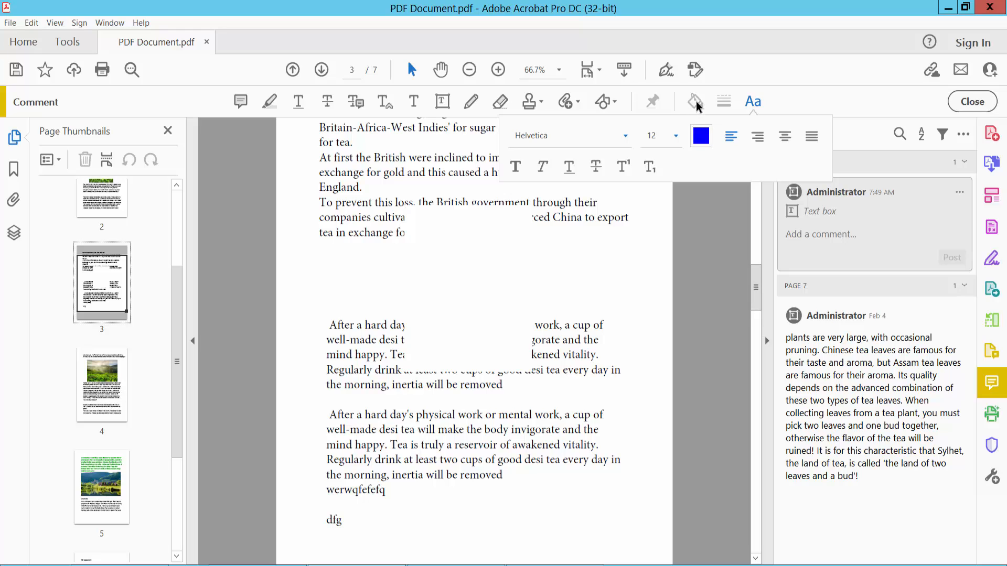
mouse_move(818, 115)
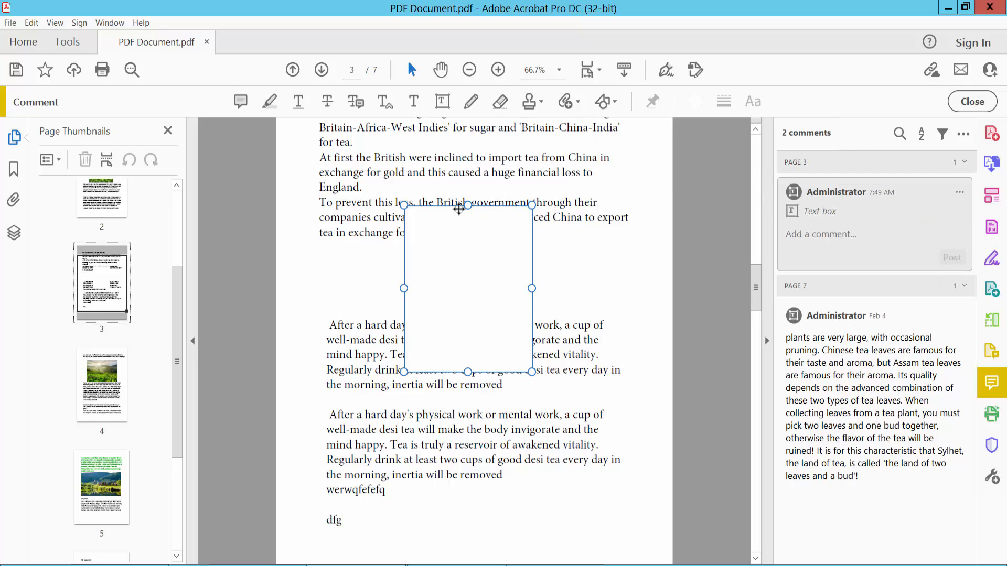
Set the text box comment's Fill Color to dark grey via its Properties
right_click(459, 209)
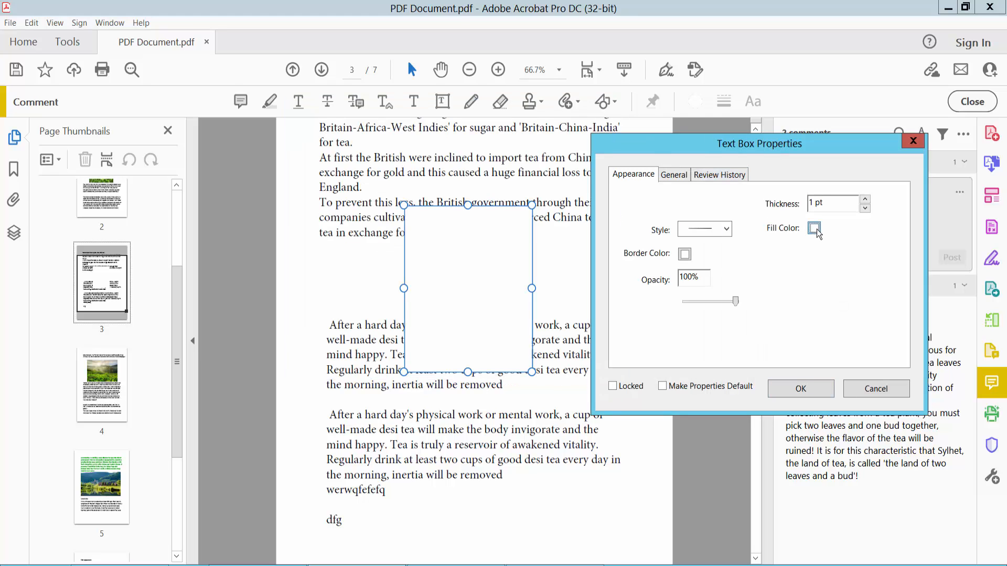
click(813, 228)
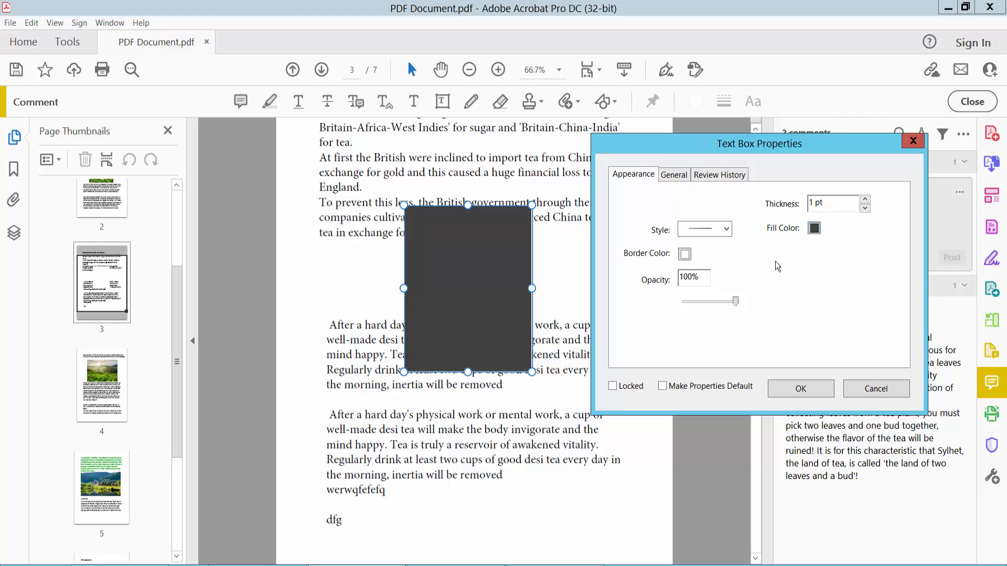
click(801, 388)
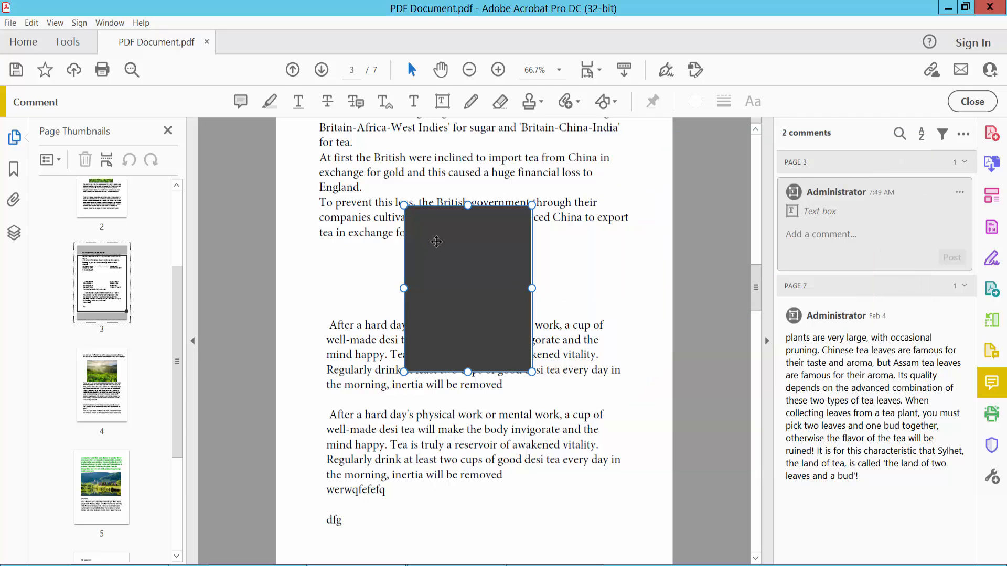
Put the desi tea paragraph in the comment box and change its fill to light grey
click(753, 101)
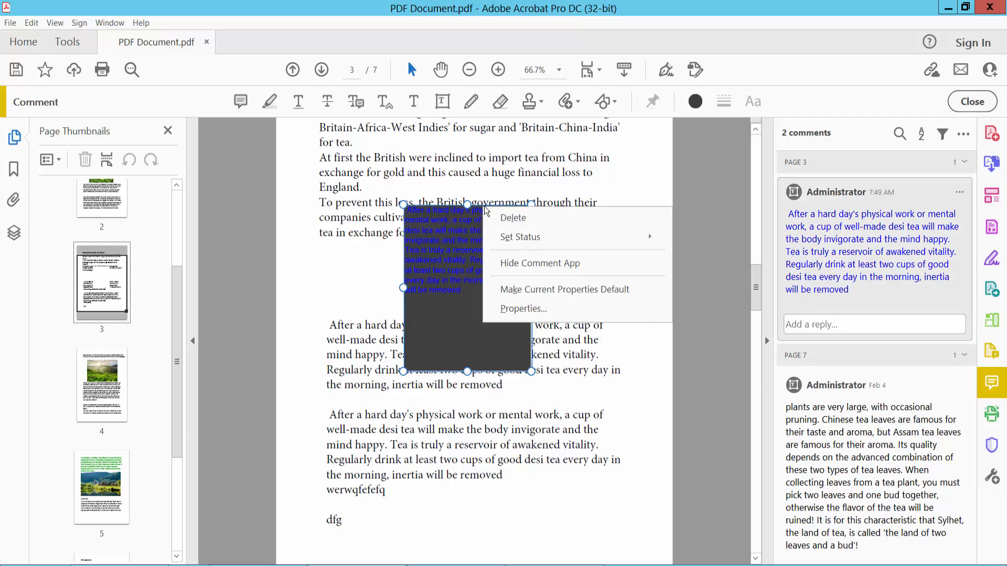
click(695, 101)
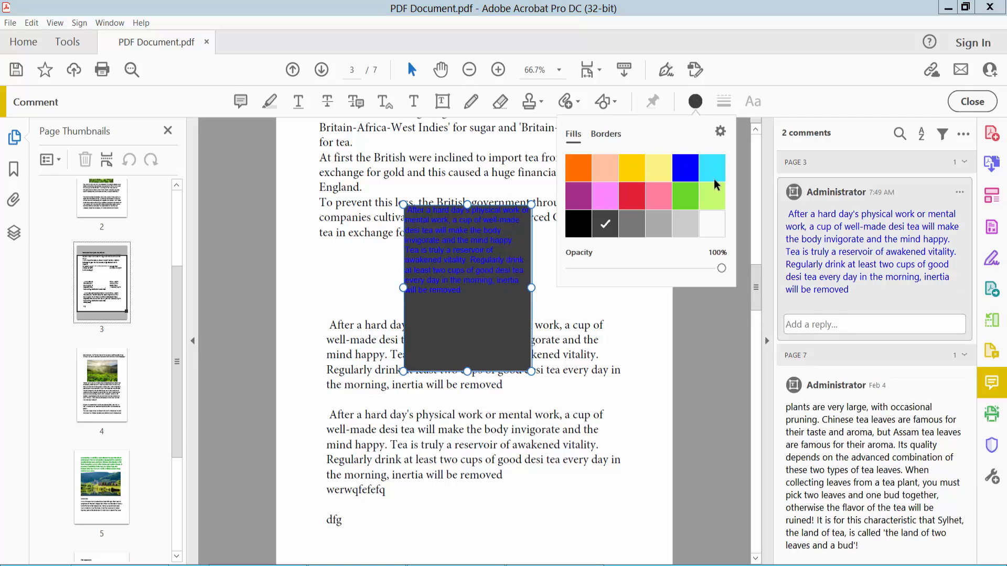
click(684, 224)
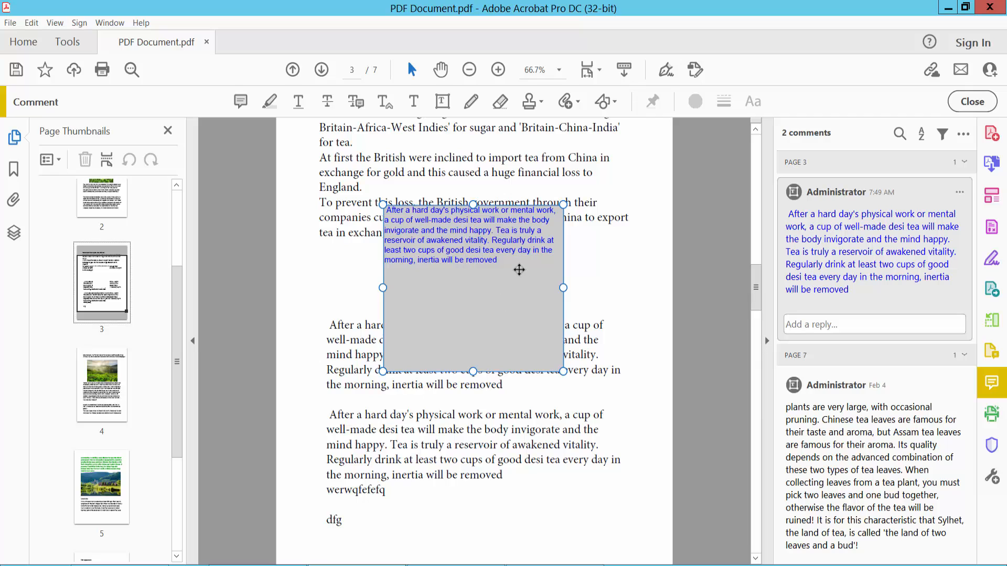
Insert a 'type text' line above the paragraph in the grey comment box and select all text
click(752, 101)
text(type text)
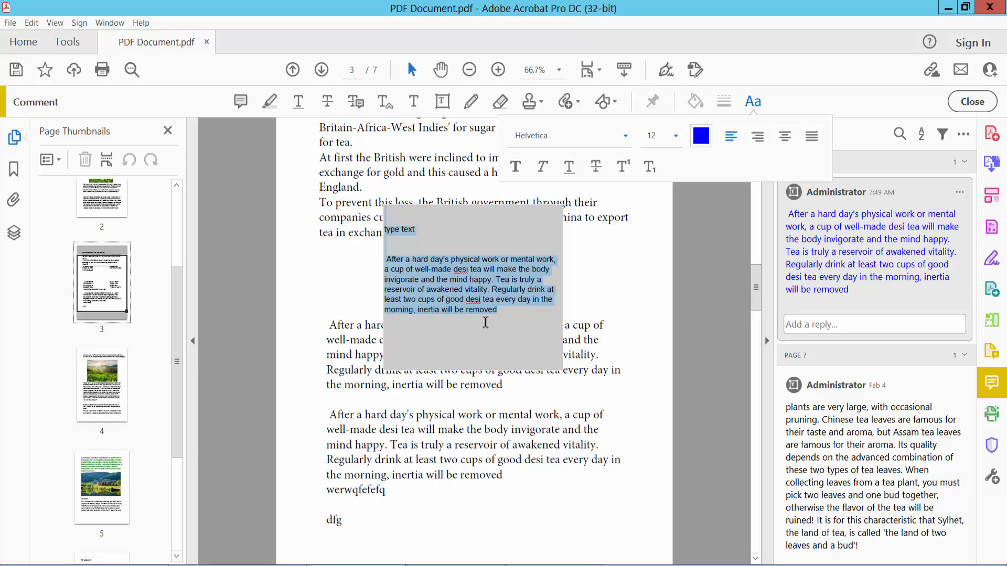
Colour all the selected comment text green, then reselect the box to verify
click(701, 135)
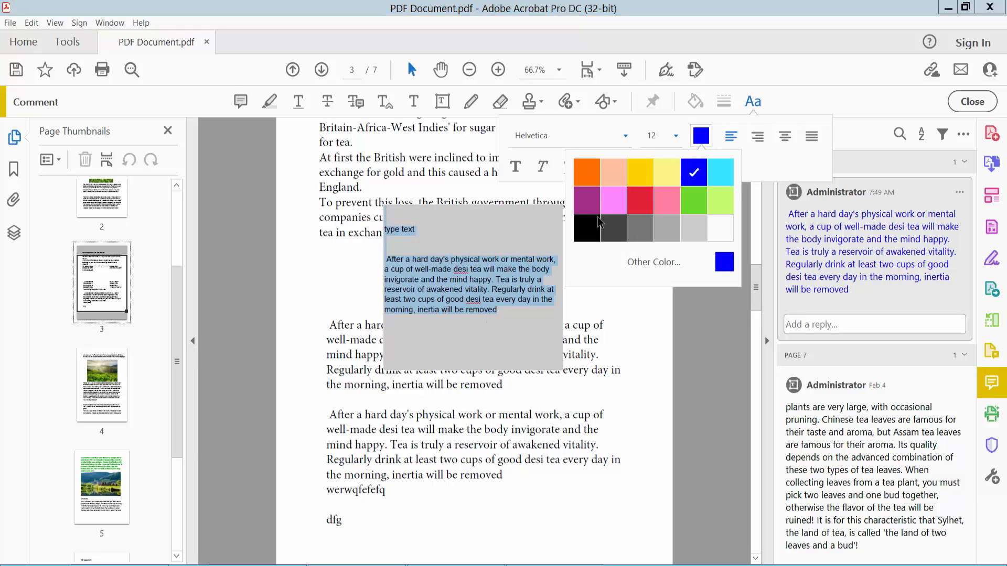
click(692, 200)
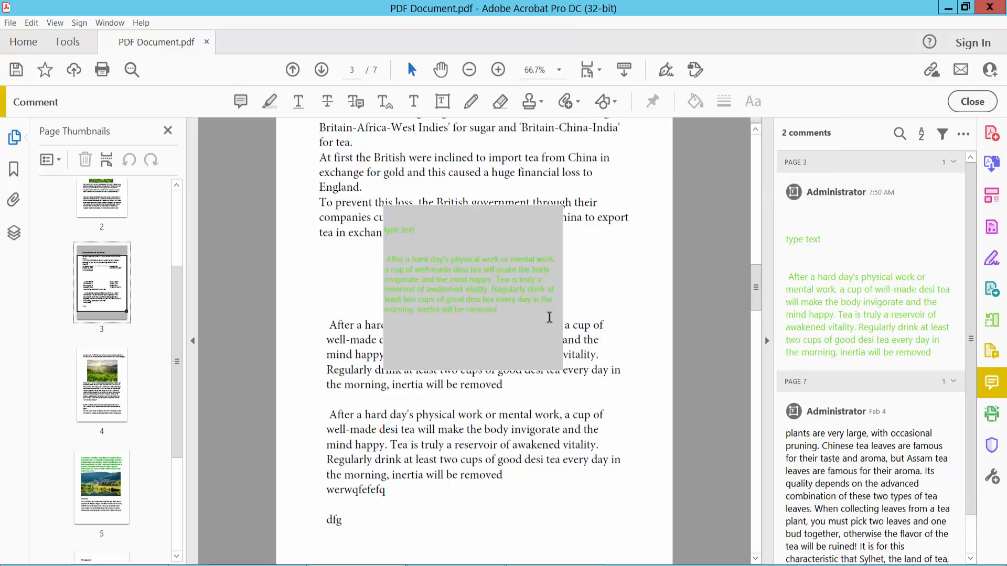
click(752, 101)
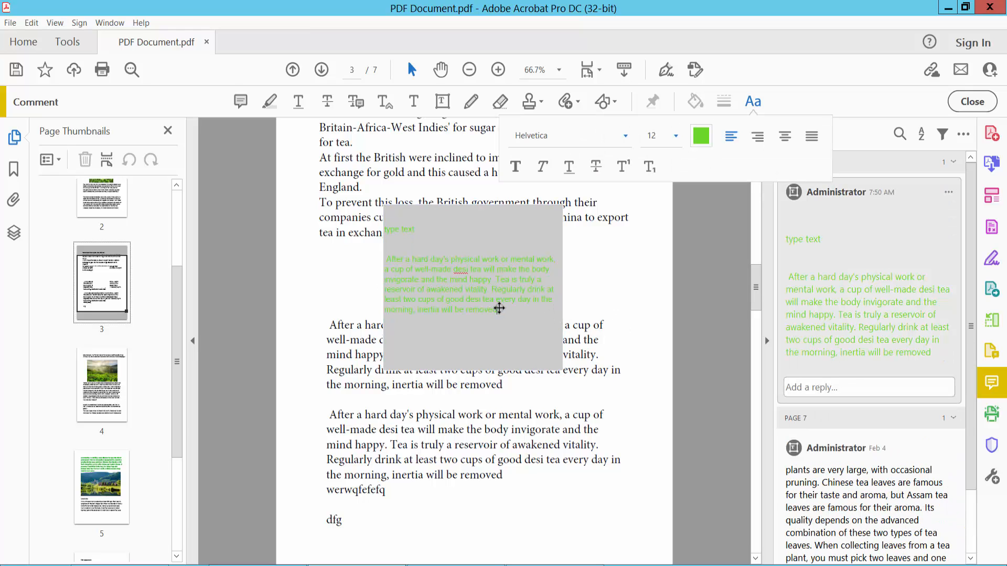